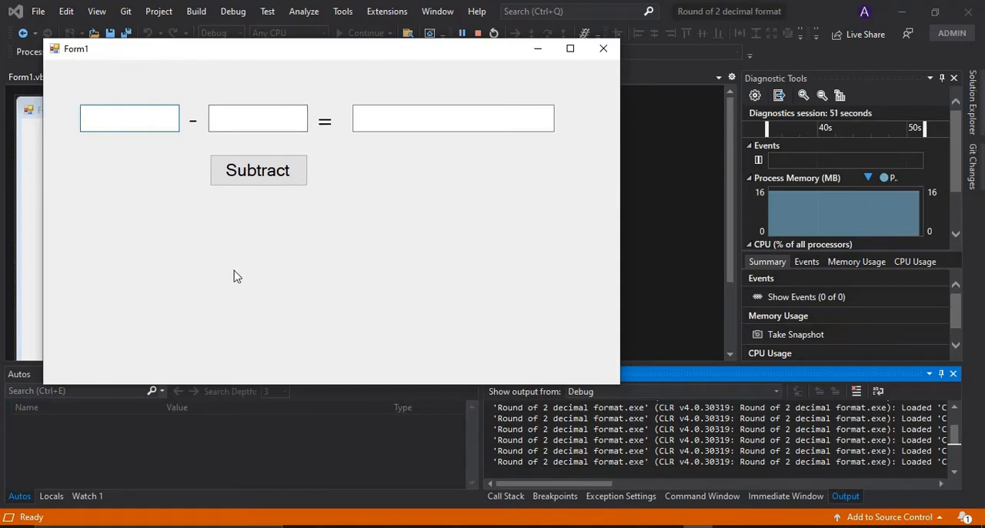
Step: Subtract 490.2 from 500 on the running form and select the unrounded 9.80000000000001 result
text(500)
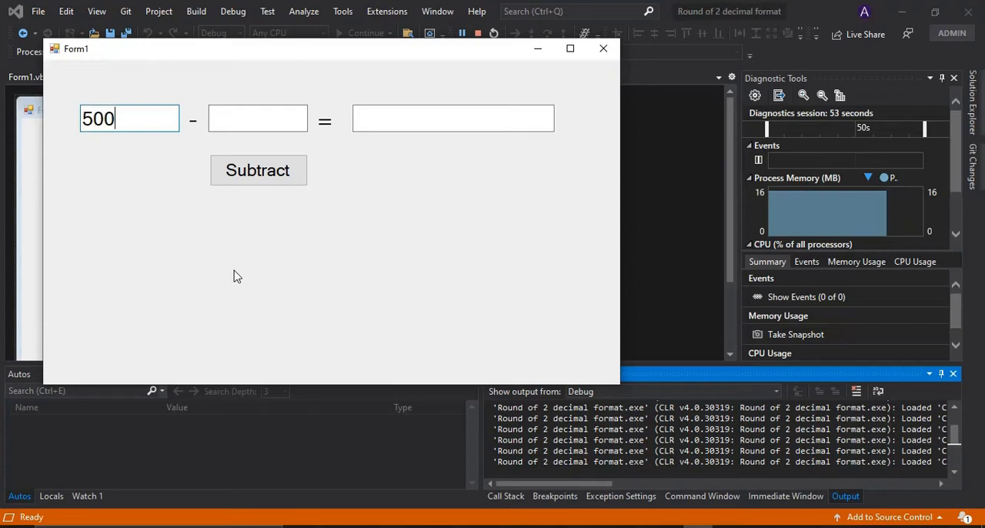
click(257, 117)
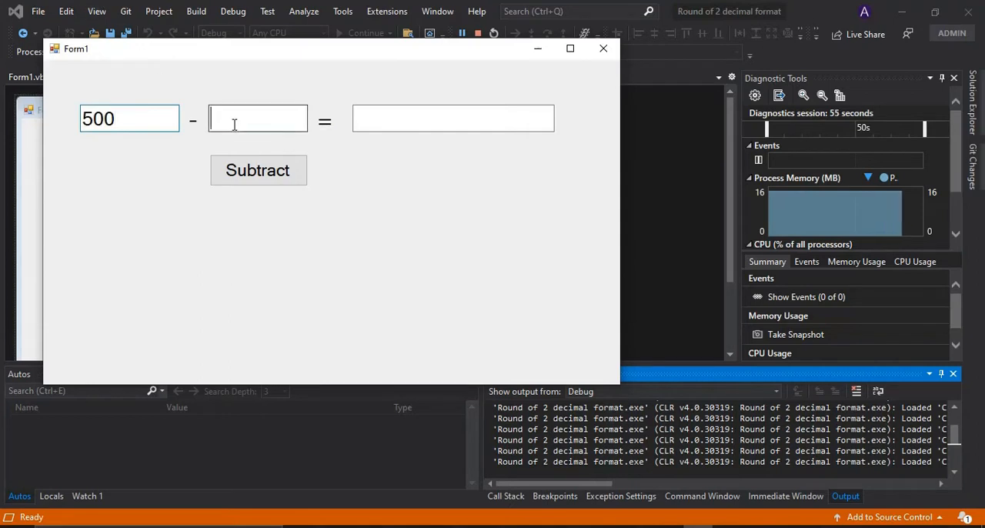
text(490.)
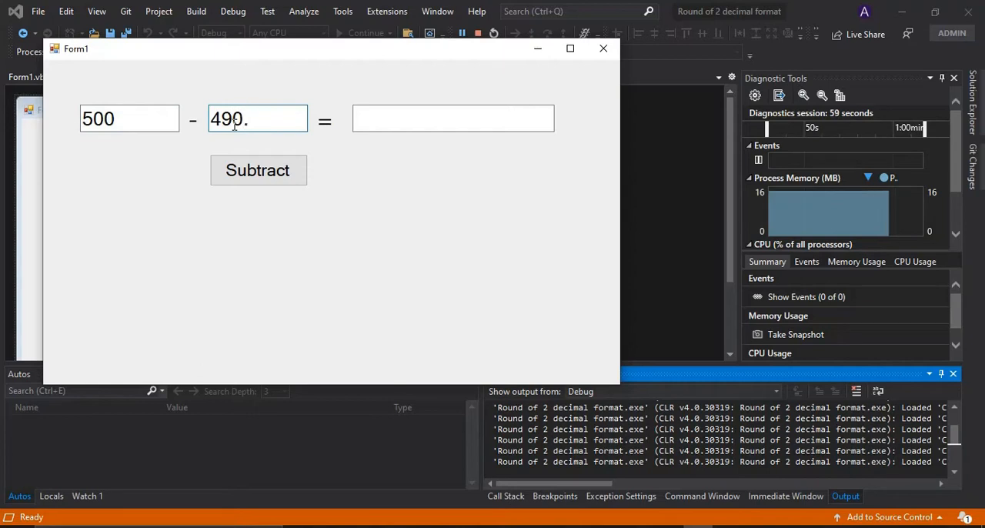
click(259, 169)
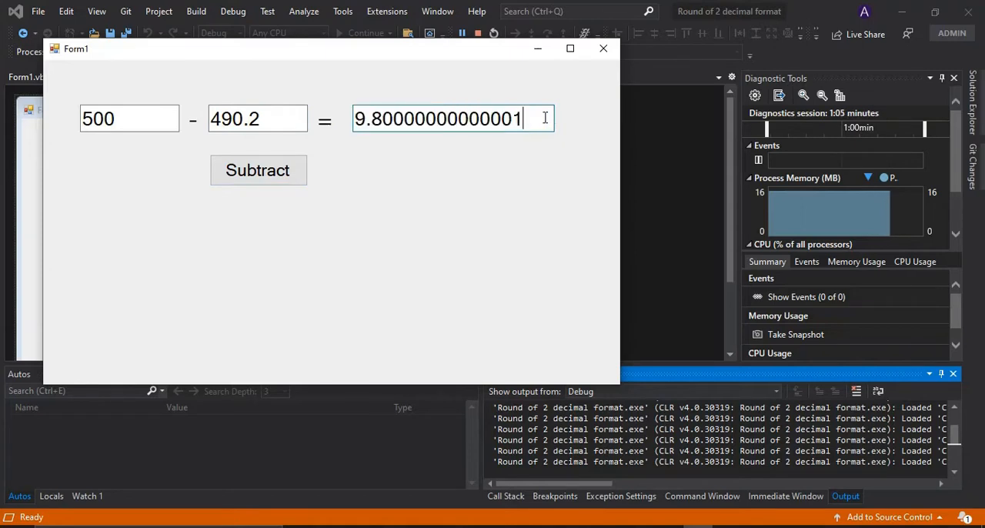
triple_click(439, 119)
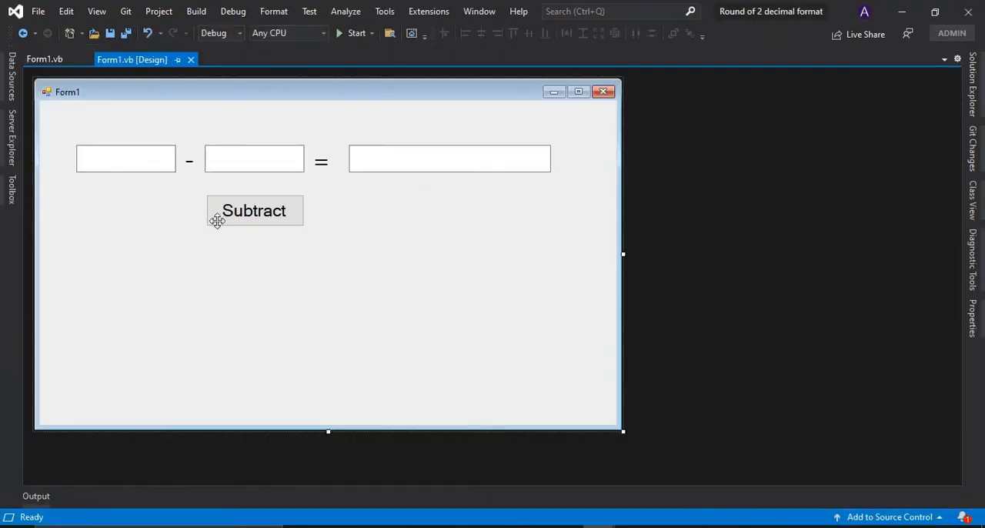
Step: In Button1_Click start a new line assigning TextBox3.Text using the Format function
click(254, 209)
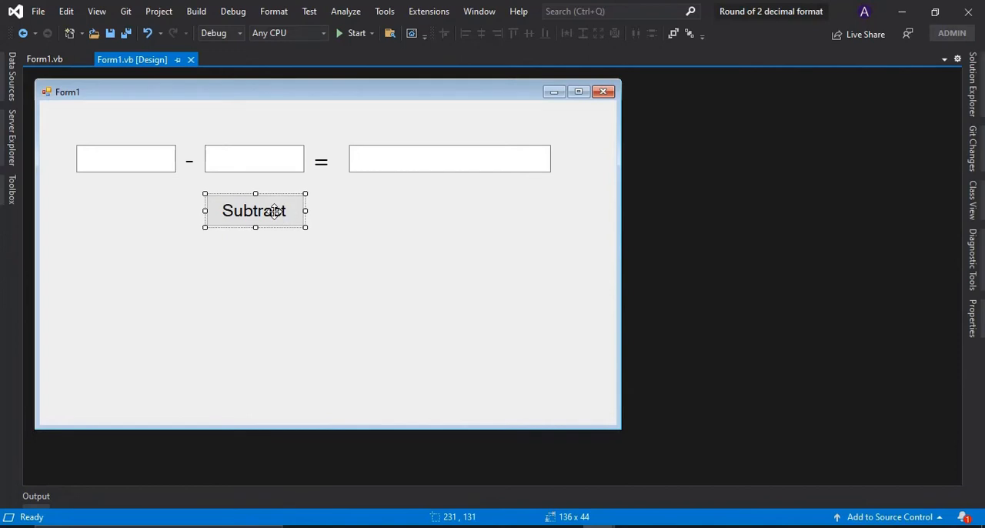
double_click(254, 210)
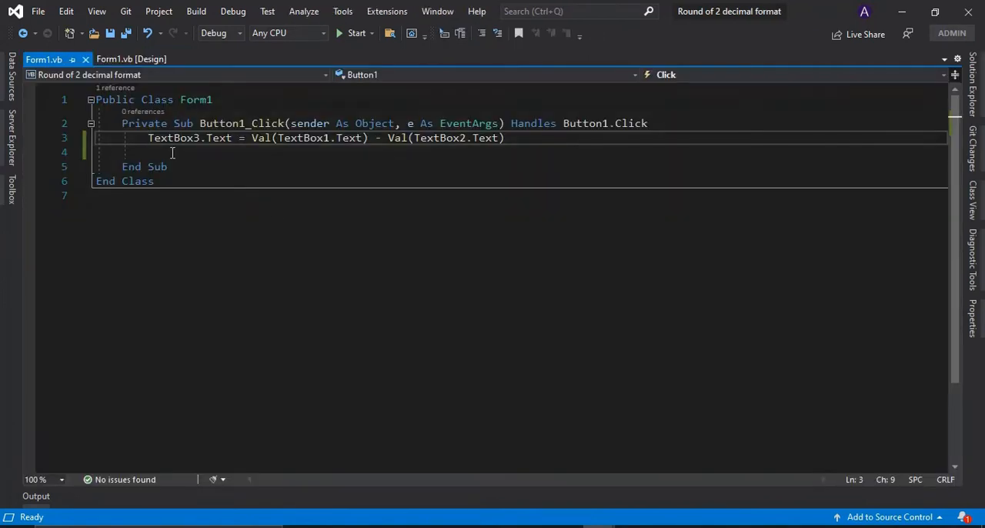
click(256, 150)
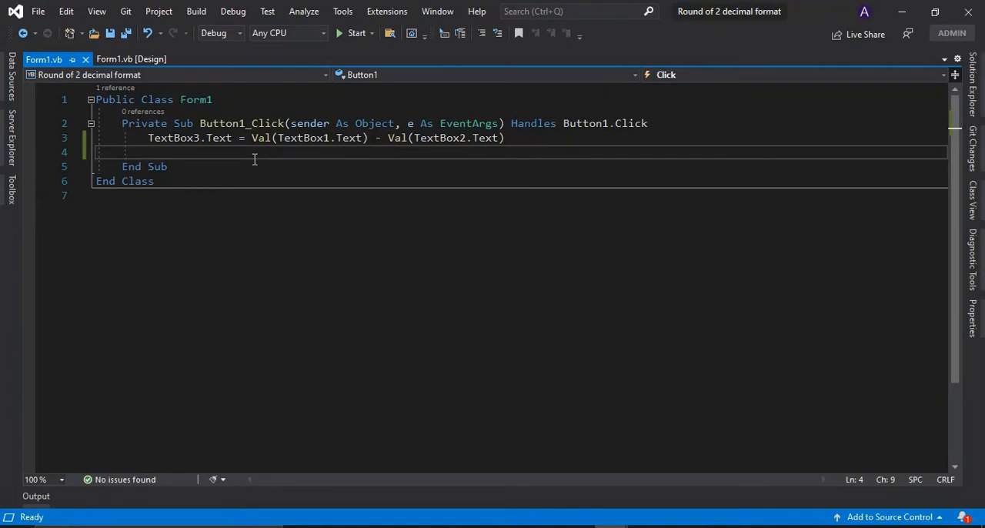
text(T)
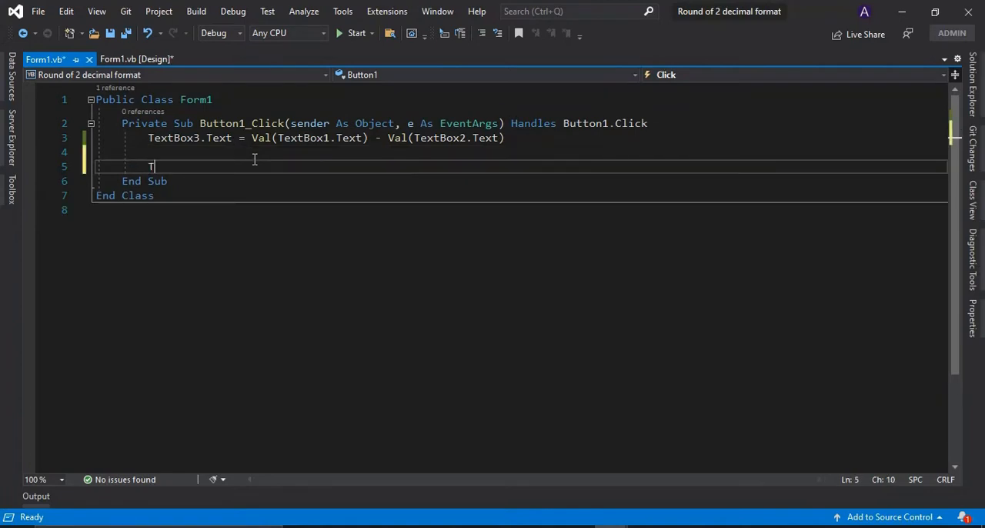
text(extBox3)
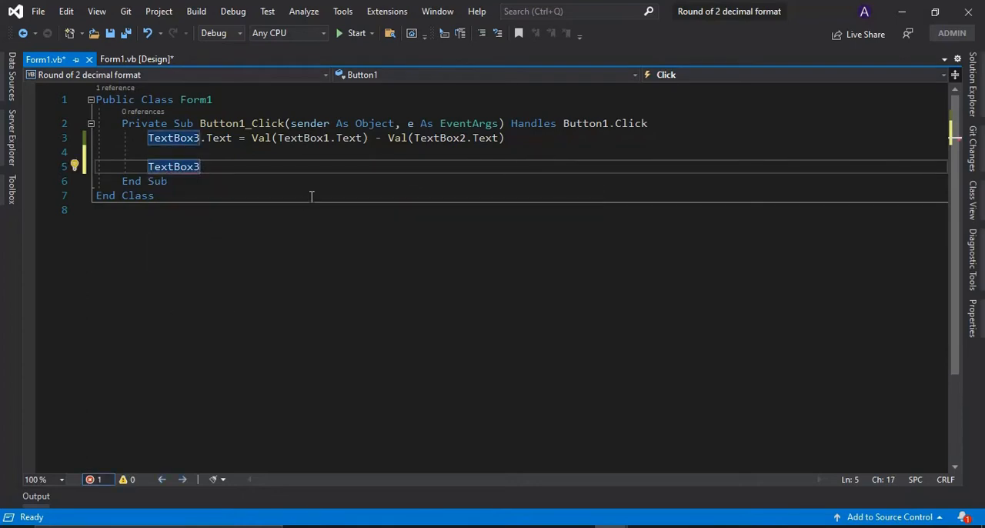
text(.)
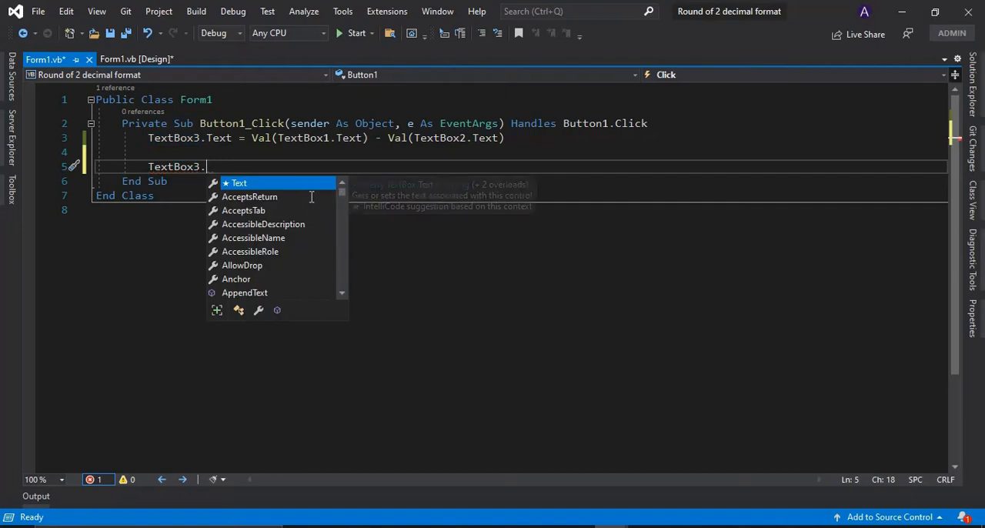
text(Text =)
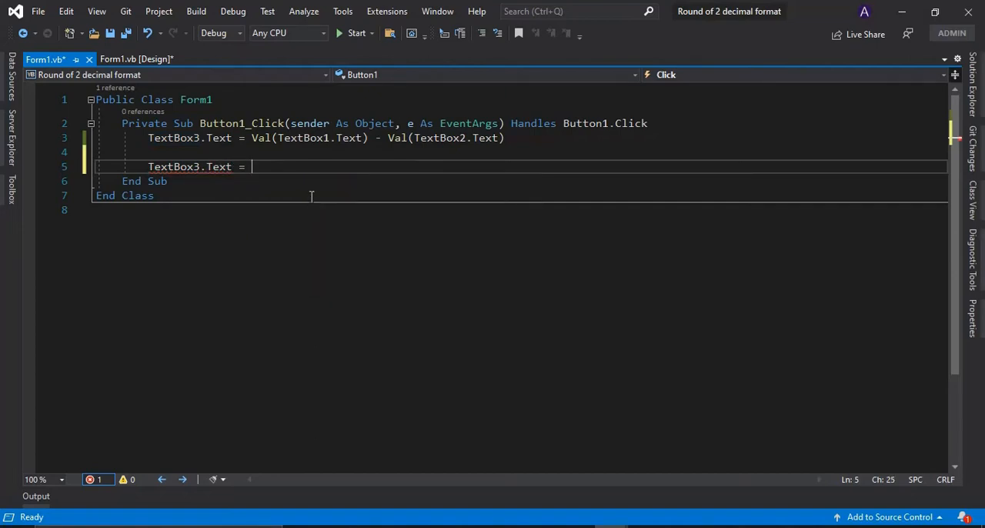
text(V)
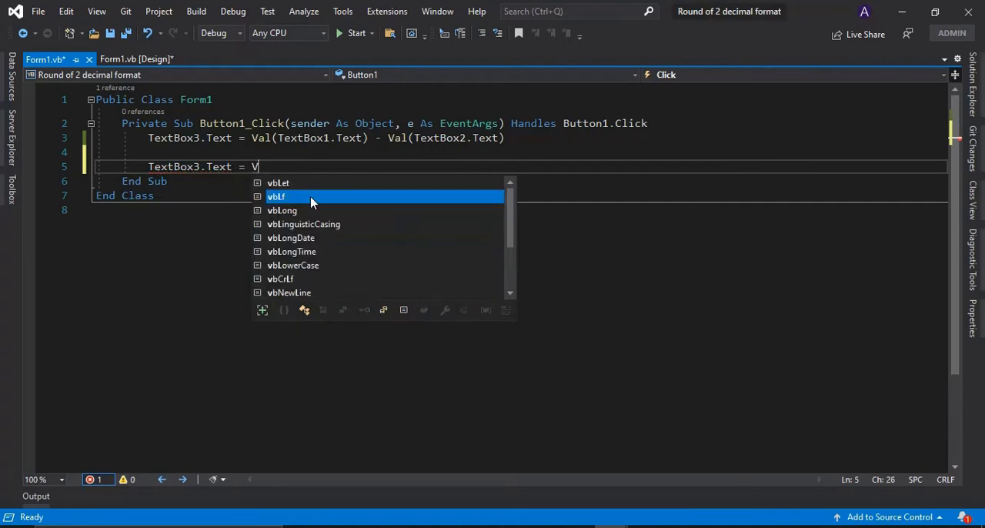
text(Fo)
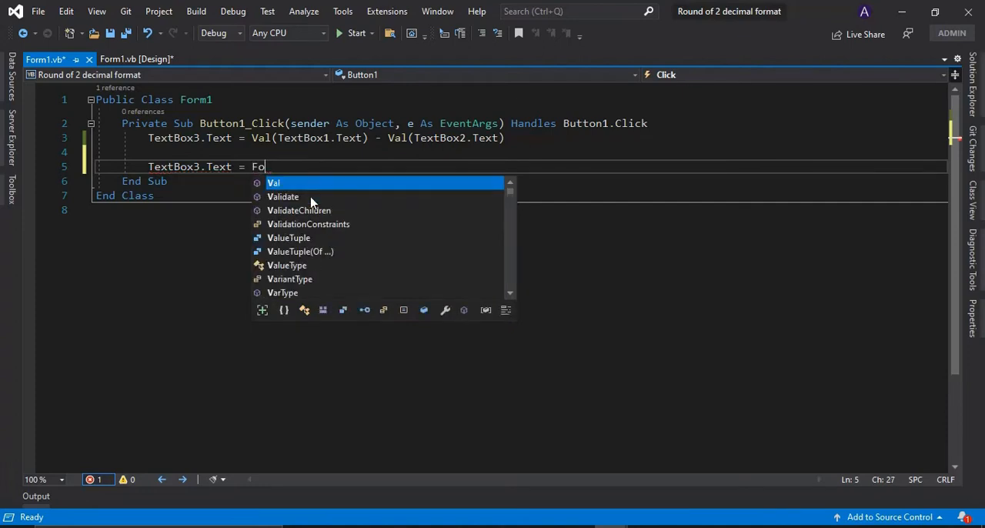
text(r)
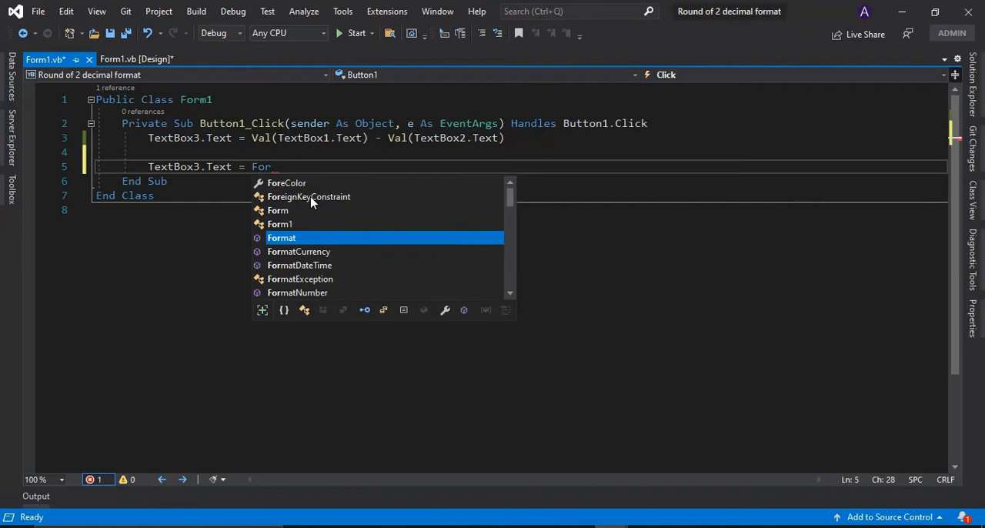
double_click(282, 237)
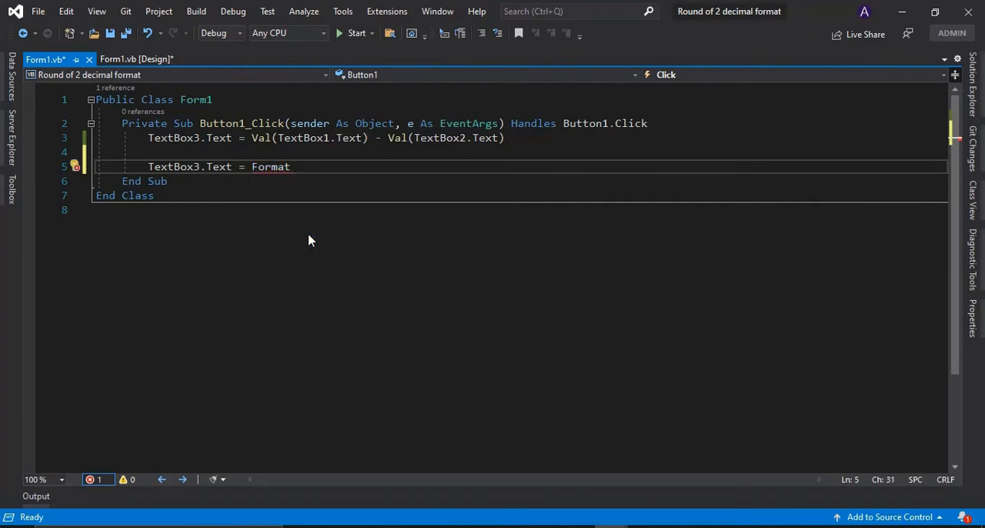
Step: Complete the line as Format(Val(TextBox3.Text), "0.00") for two-decimal output
text(()
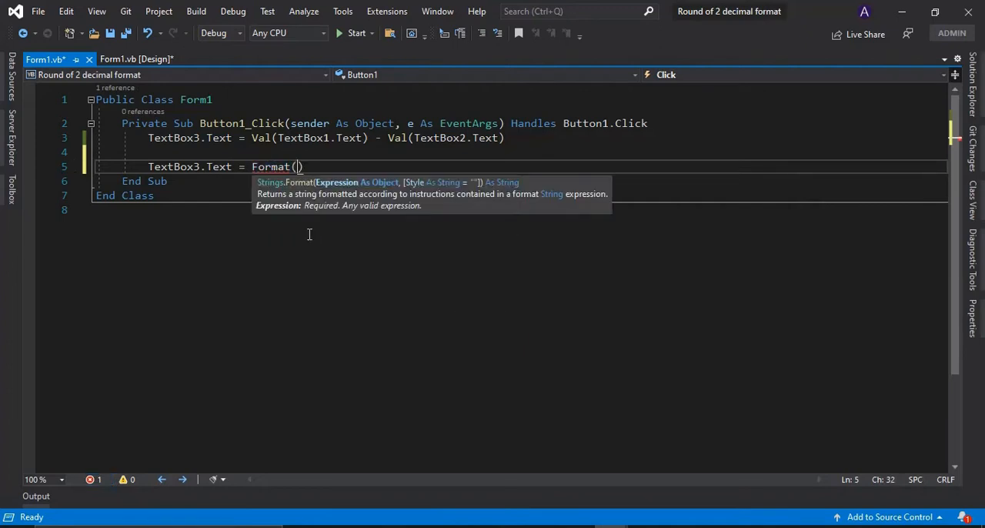
text(Val)
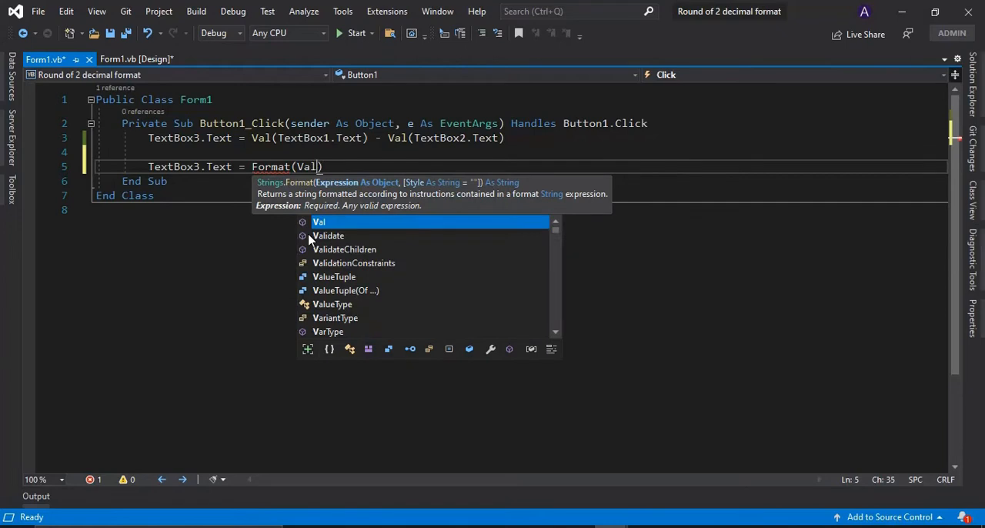
text((Te)
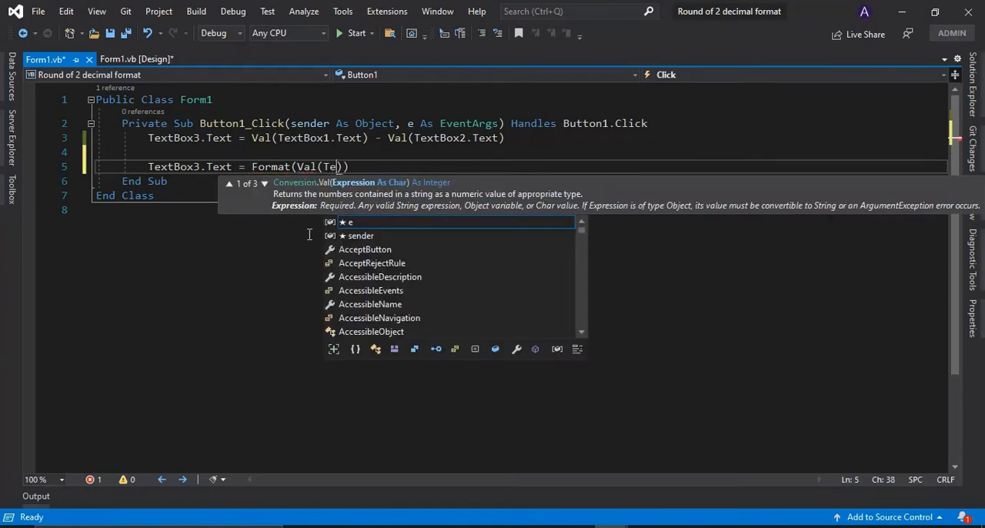
text(xt)
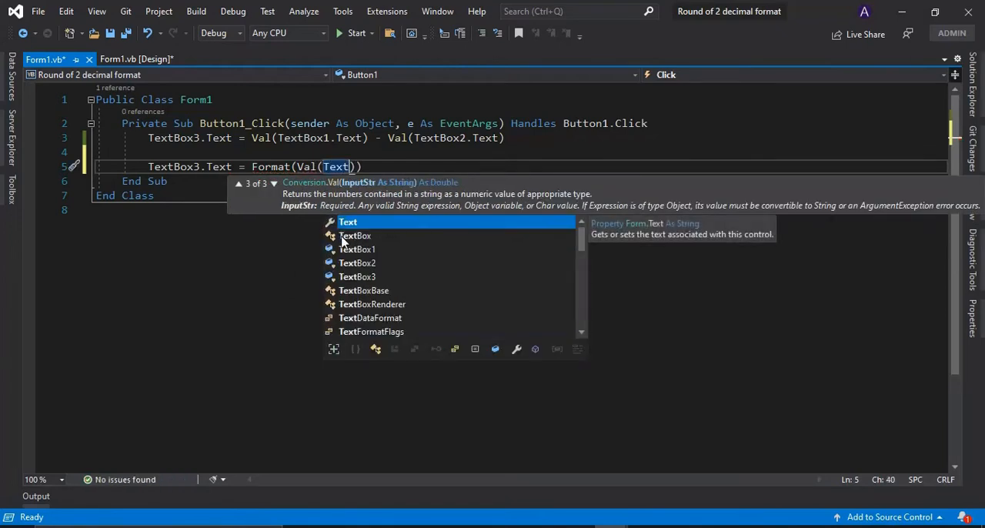
text(Box3.Text)
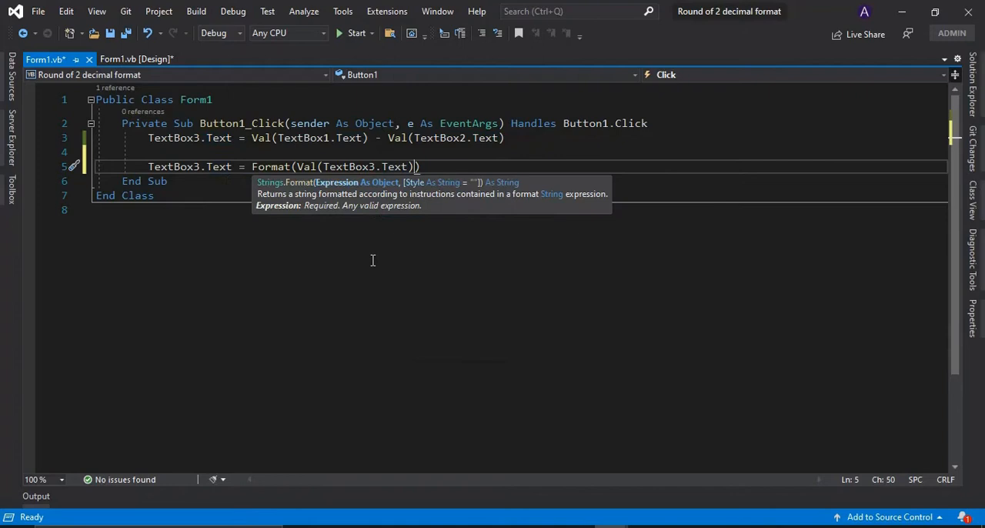
text(,)
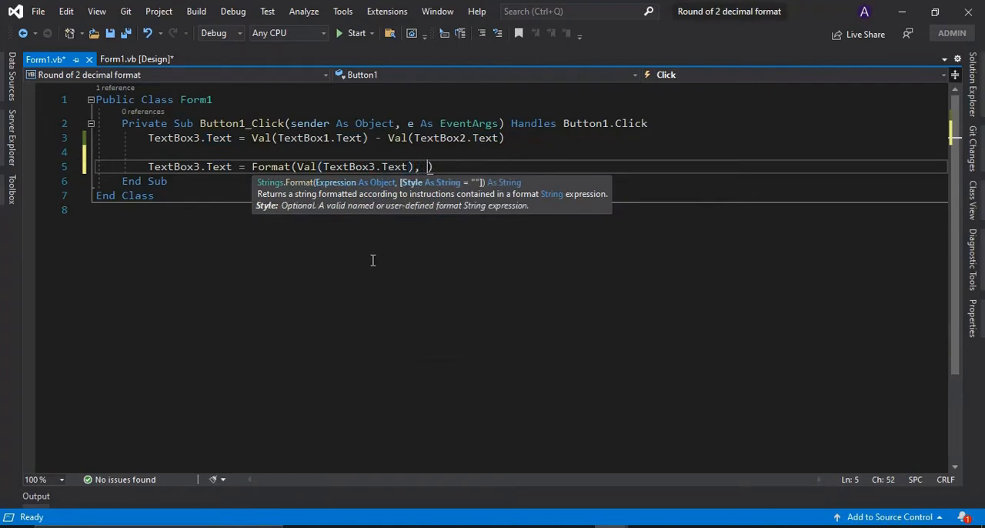
text(")
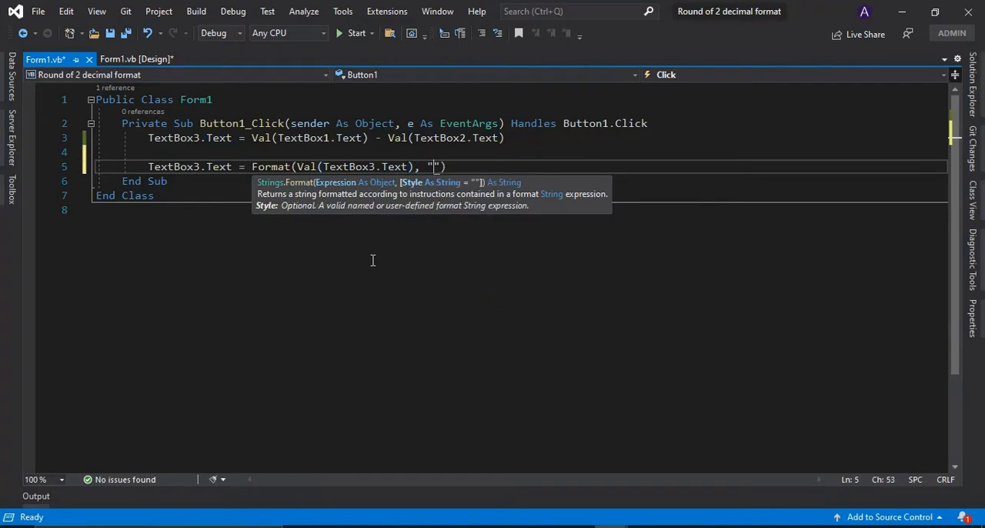
text(0.00)
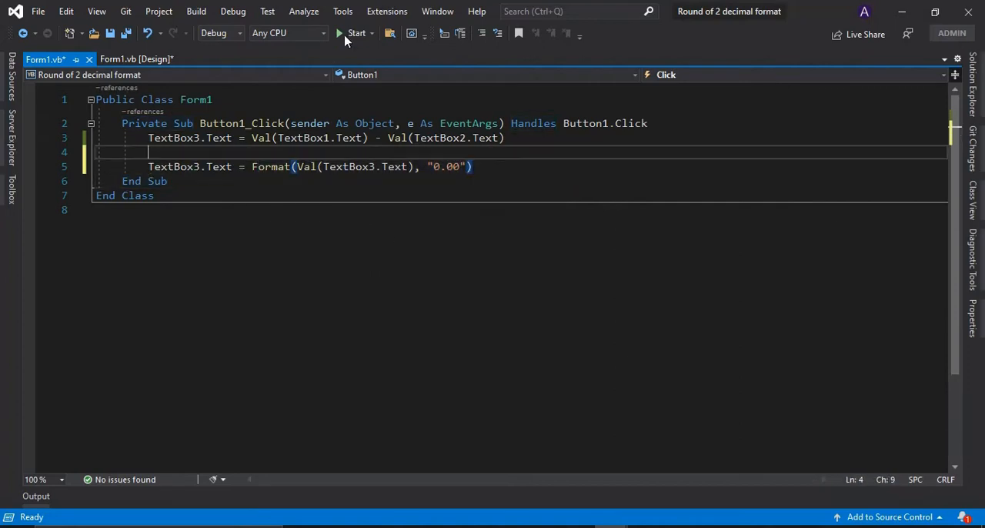
Step: Run the form and compute 500 minus 490.2, now showing 9.80
click(356, 34)
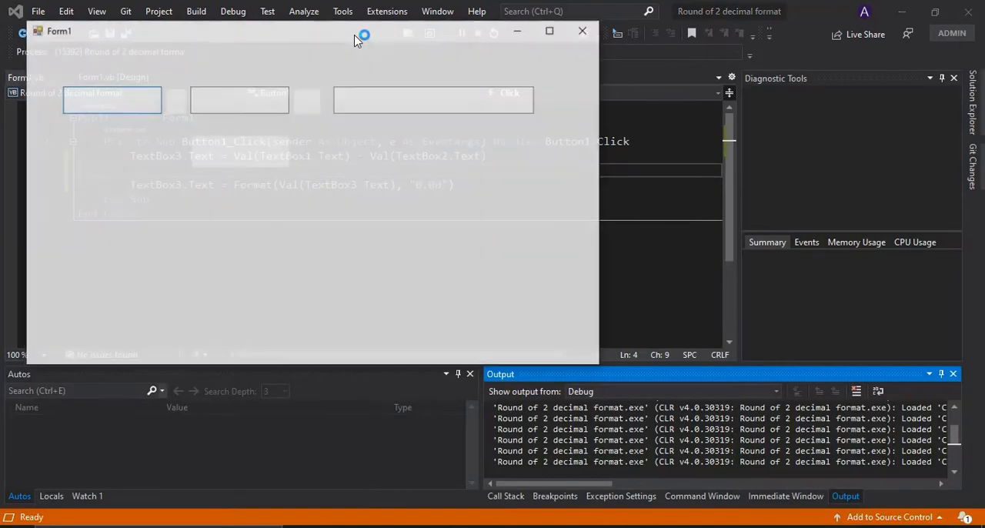
text(500)
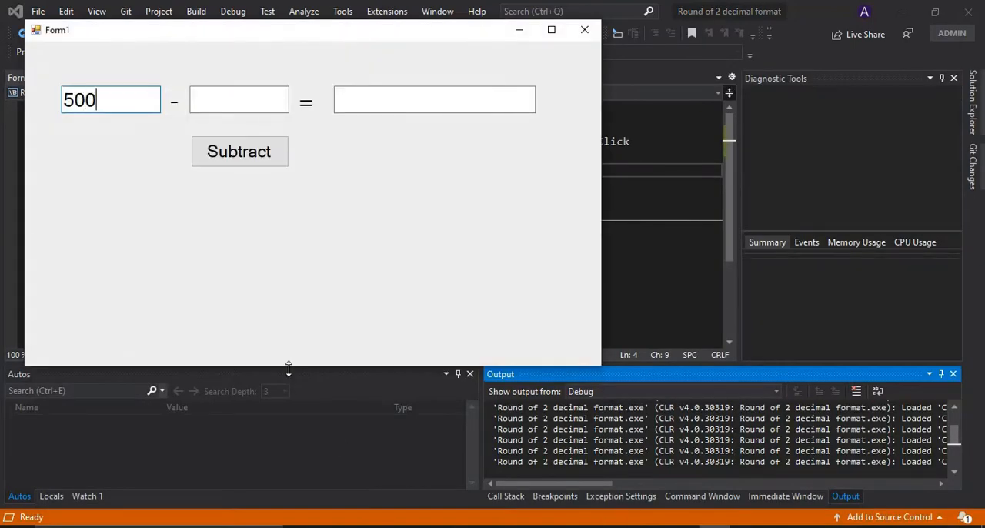
text(490.2)
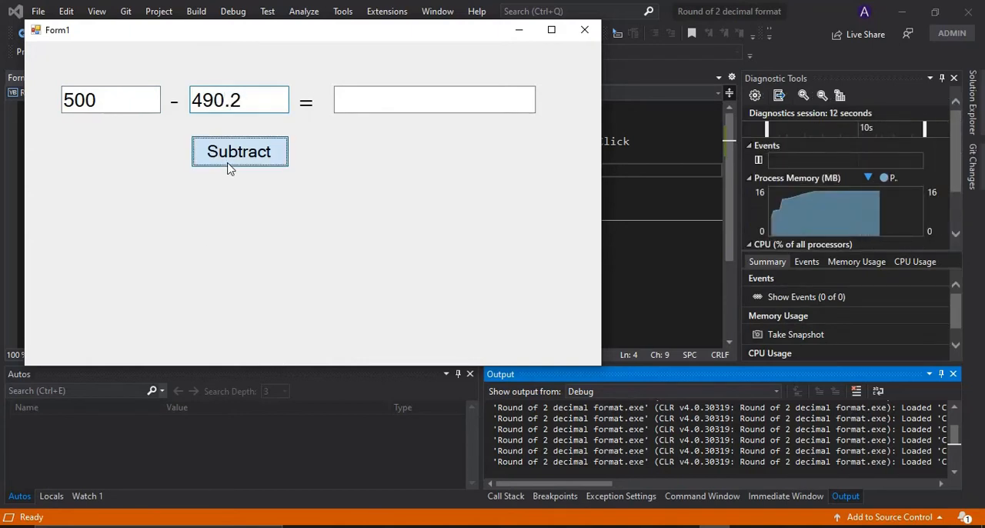
click(239, 150)
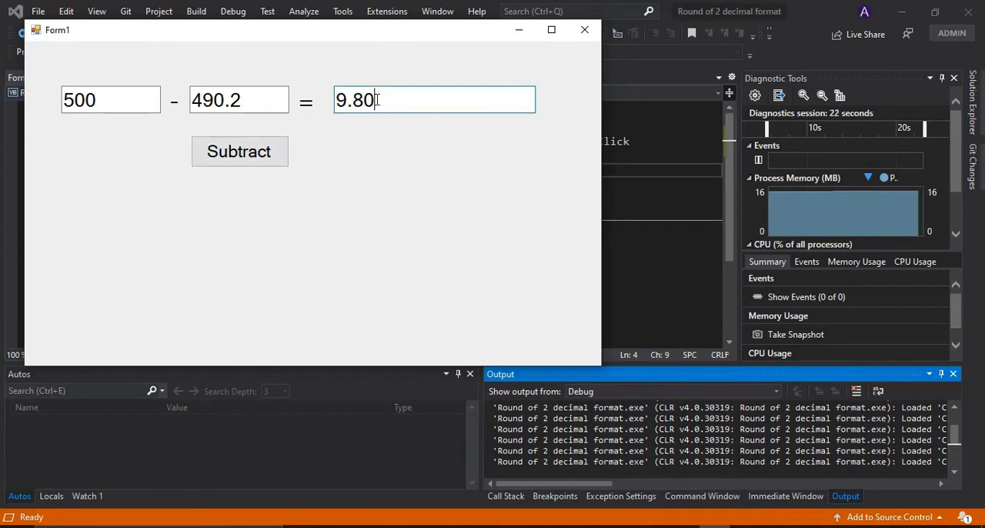
mouse_move(256, 129)
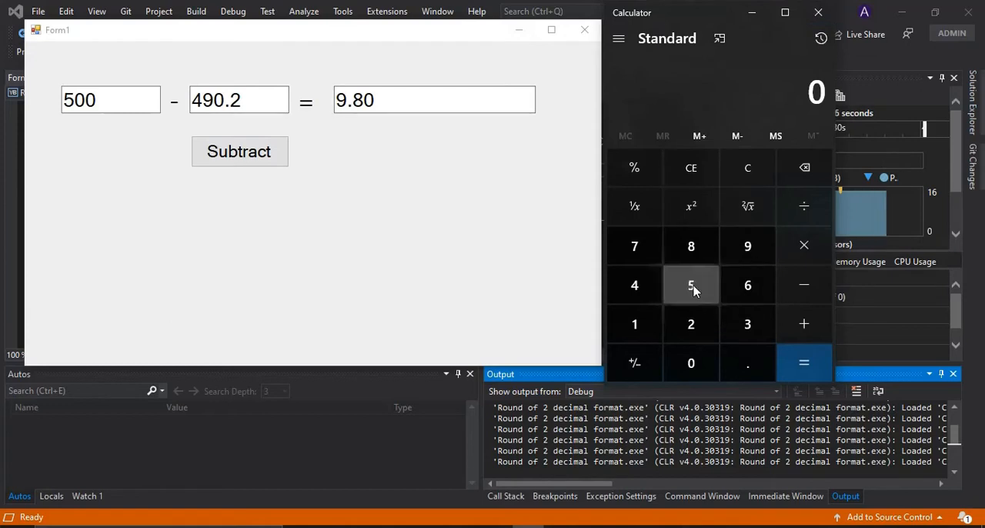
Step: Check 500 − 490.2 = 9.8 in Calculator against the form's result
click(689, 363)
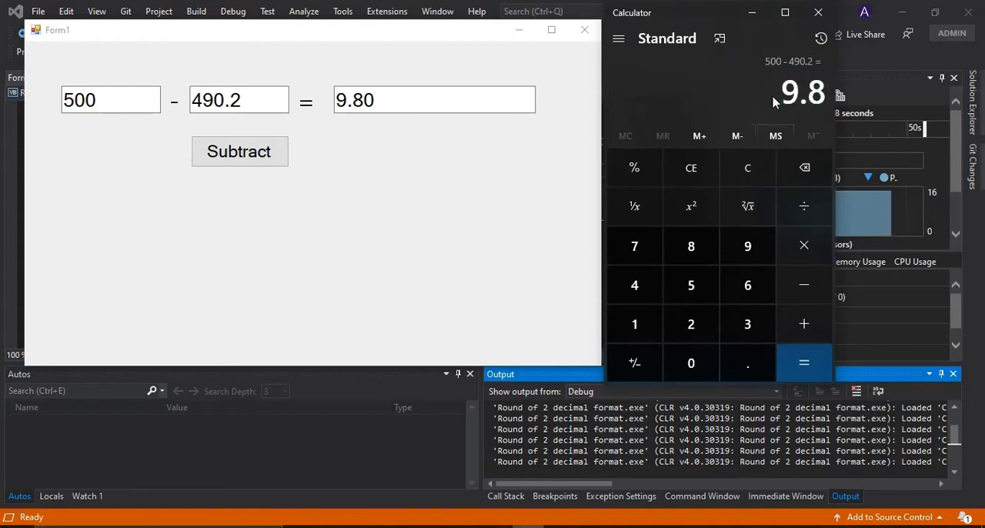
click(434, 98)
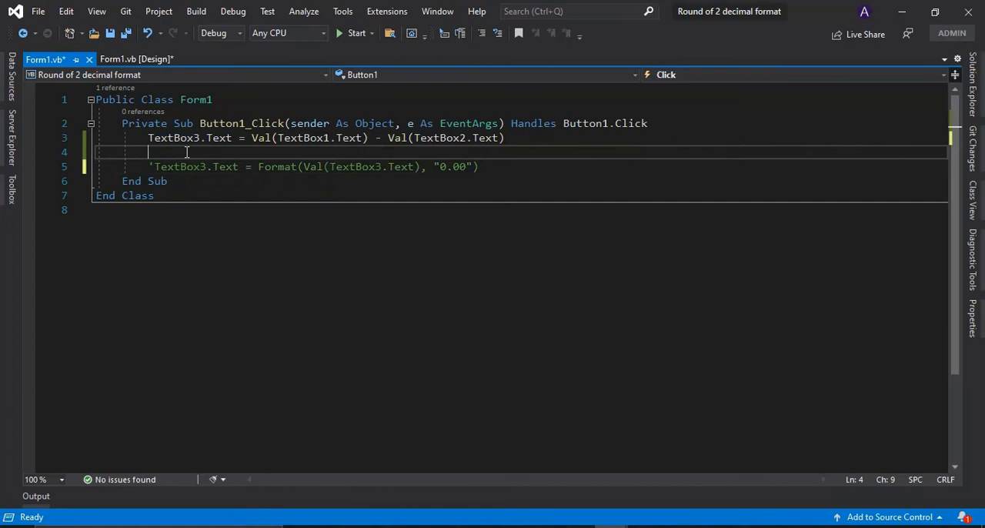
Step: Add the comment 'This is not a correct soulution' above the disabled Format line
text('T)
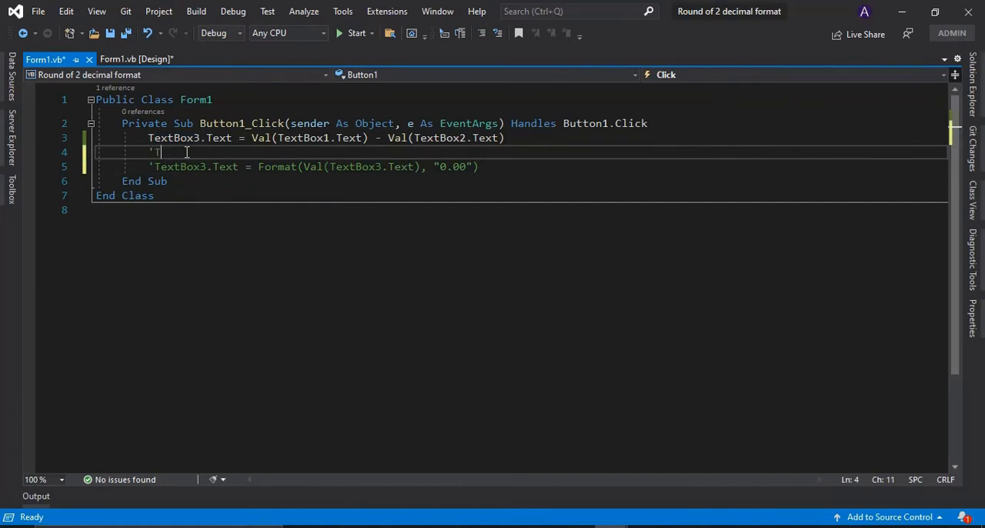
text(his is not)
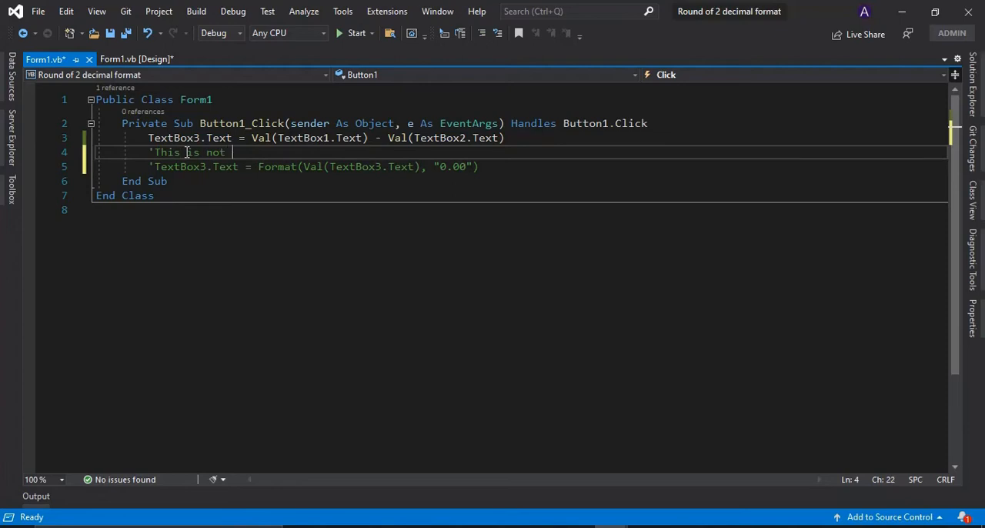
text(a corr)
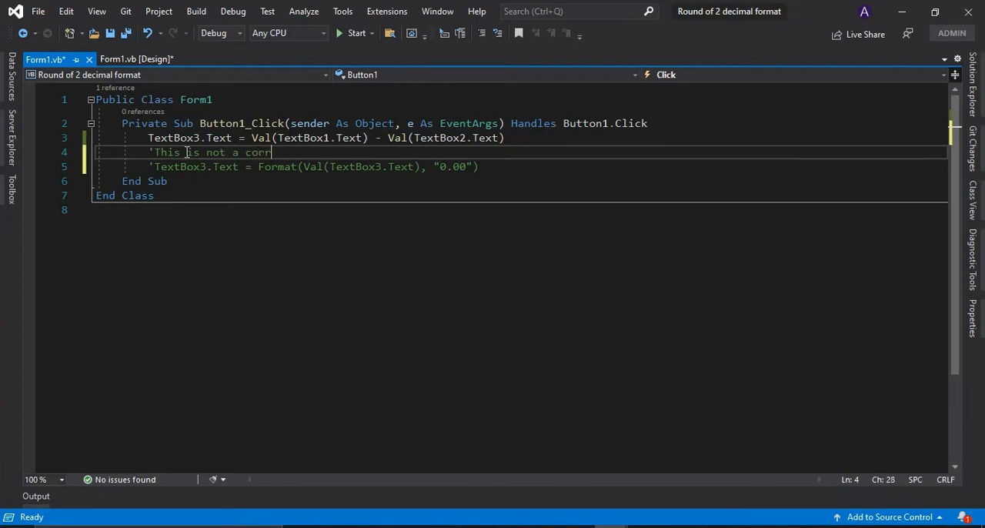
text(ect soulut)
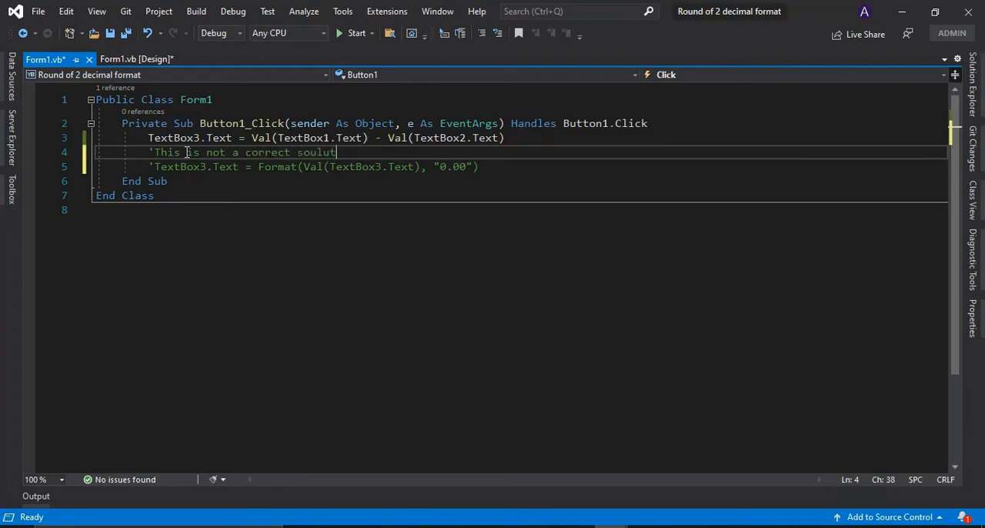
text(ion)
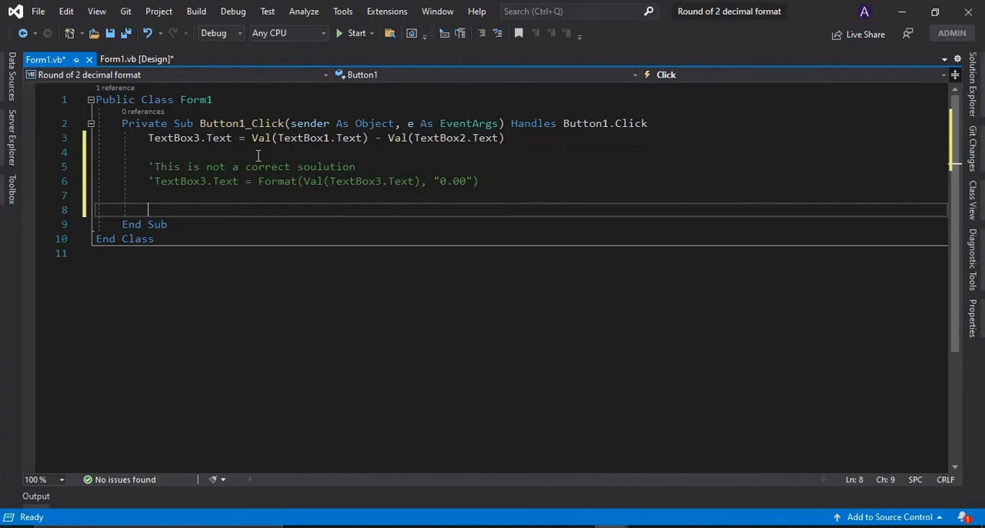
Step: Write TextBox3.Text = Math.Round(Val(TextBox3.Text), 2) in the click handler
text(T)
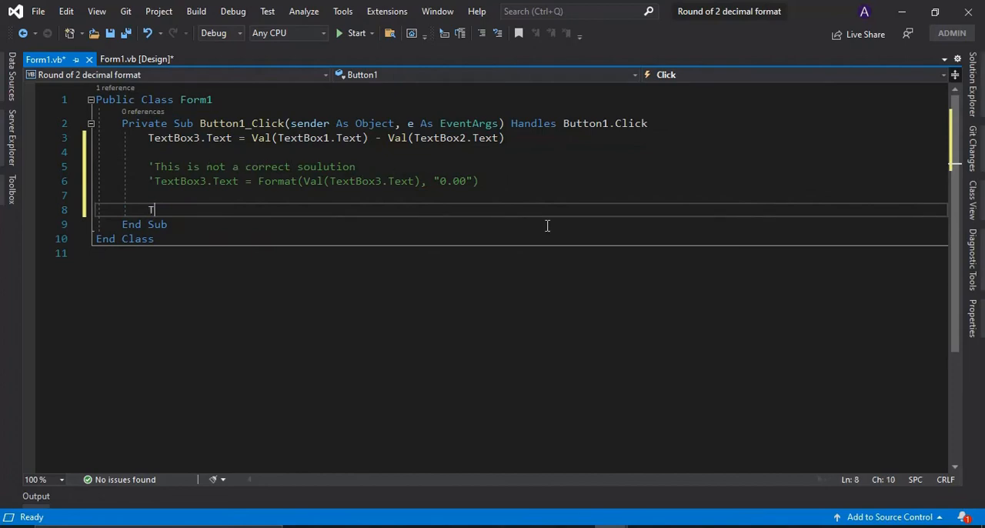
text(extBox3.)
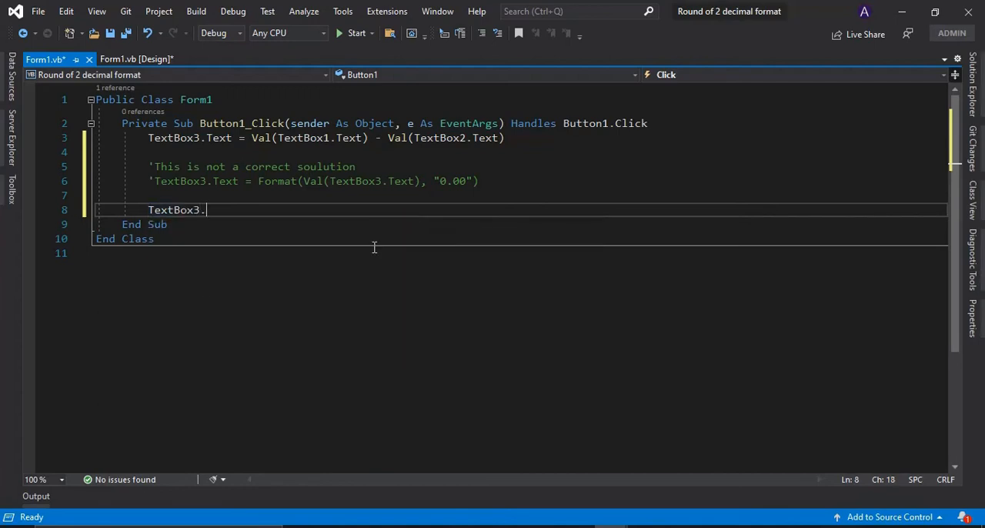
text(Text)
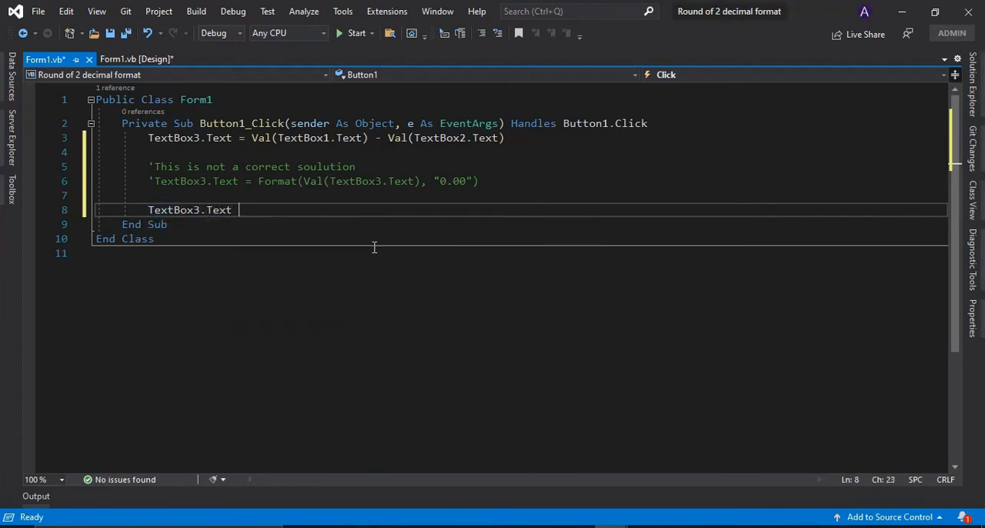
text(=)
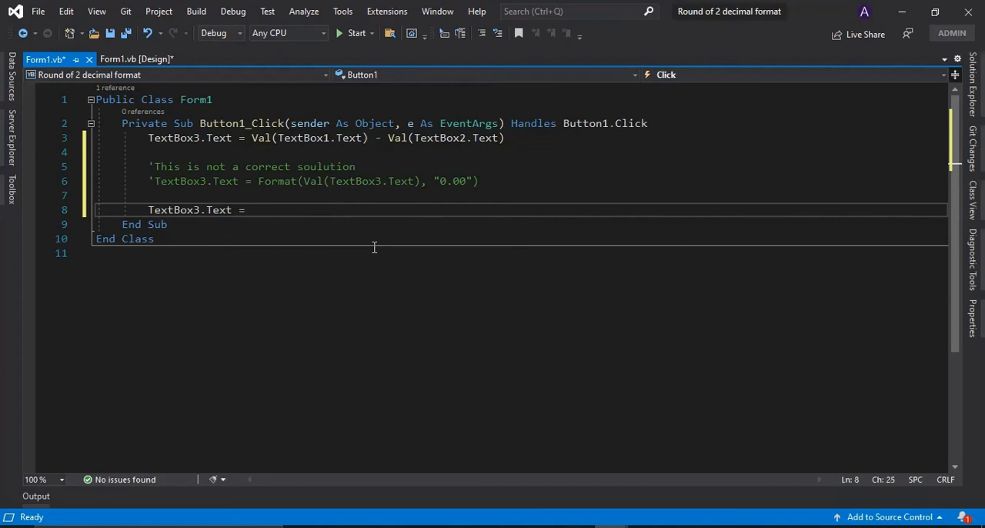
text(Math)
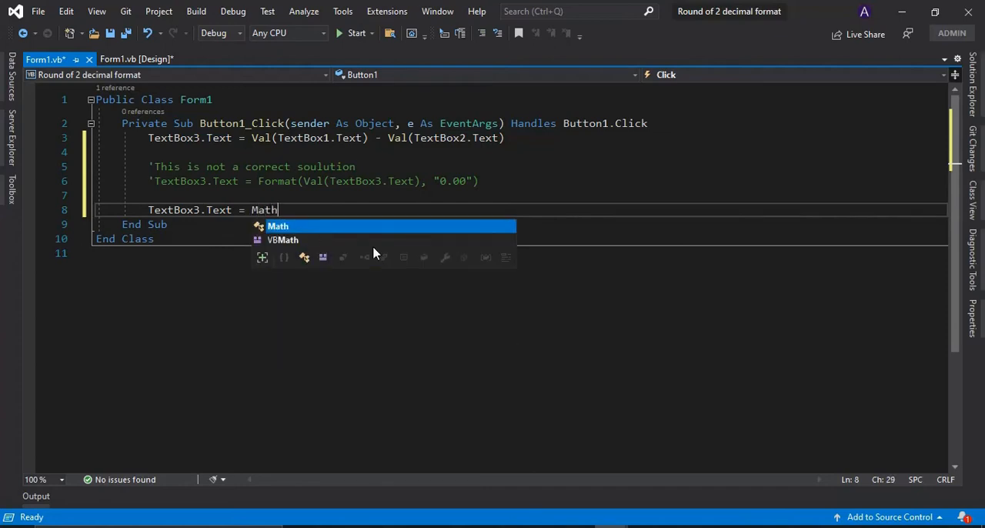
text(.)
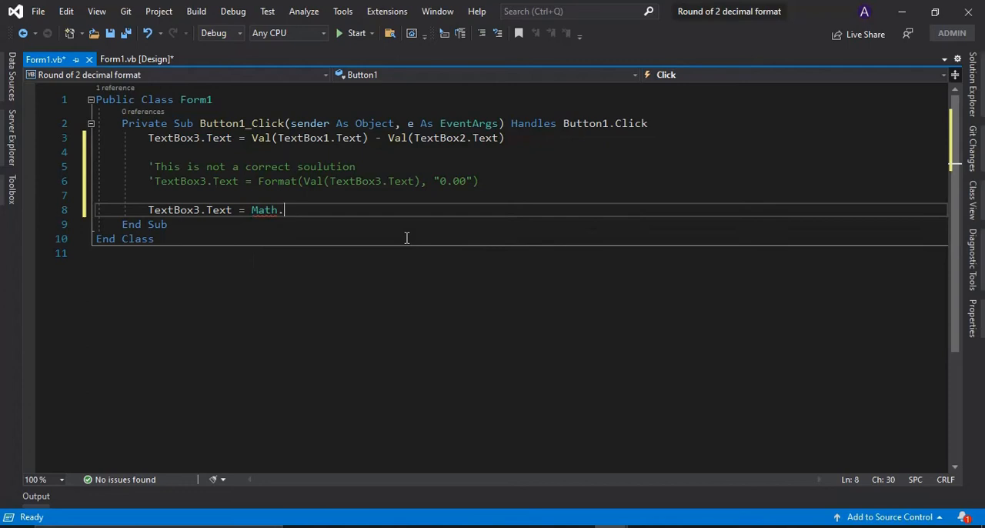
text(Round)
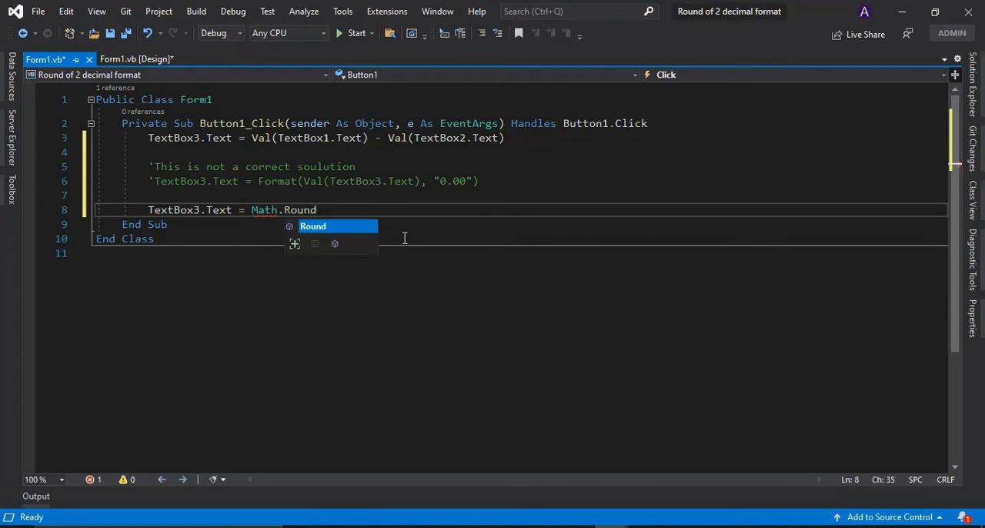
text(()
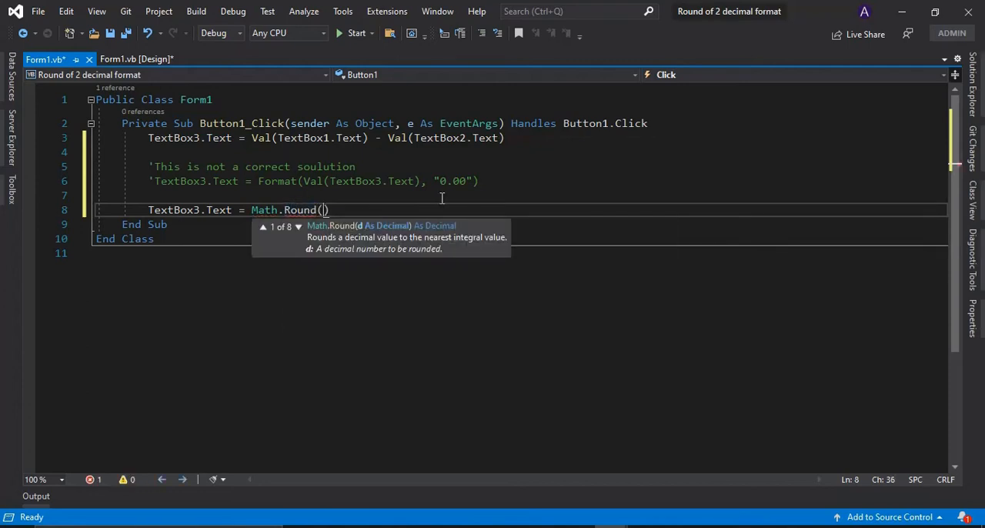
text(Val()
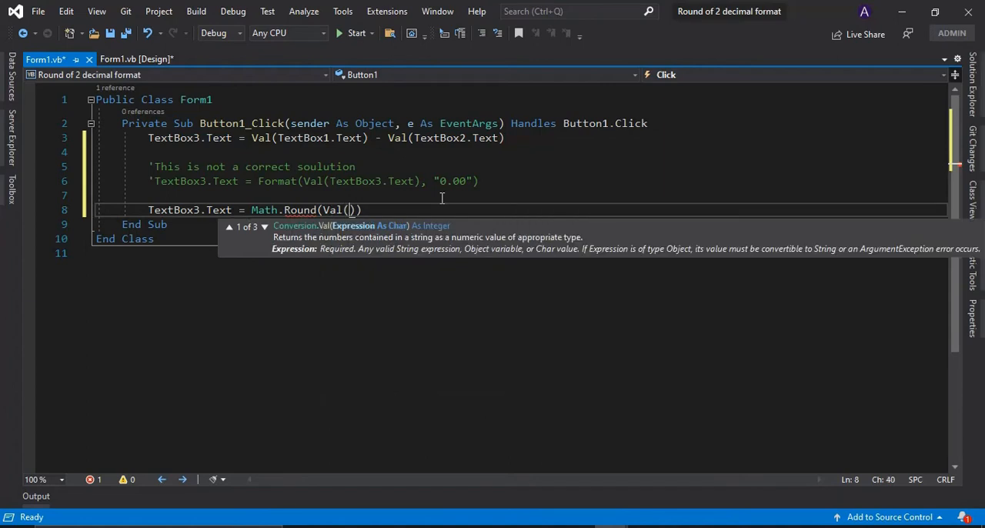
text(TextBox3.Text)
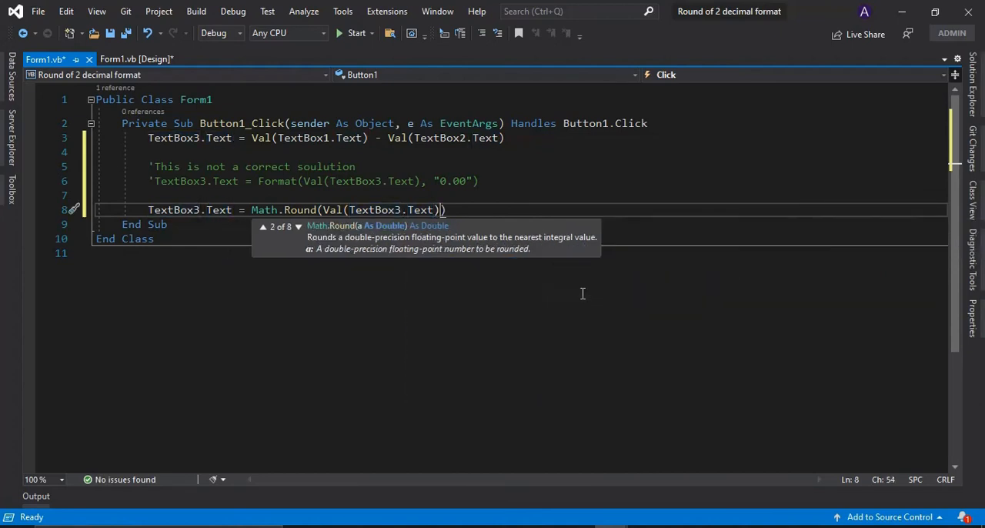
text(,)
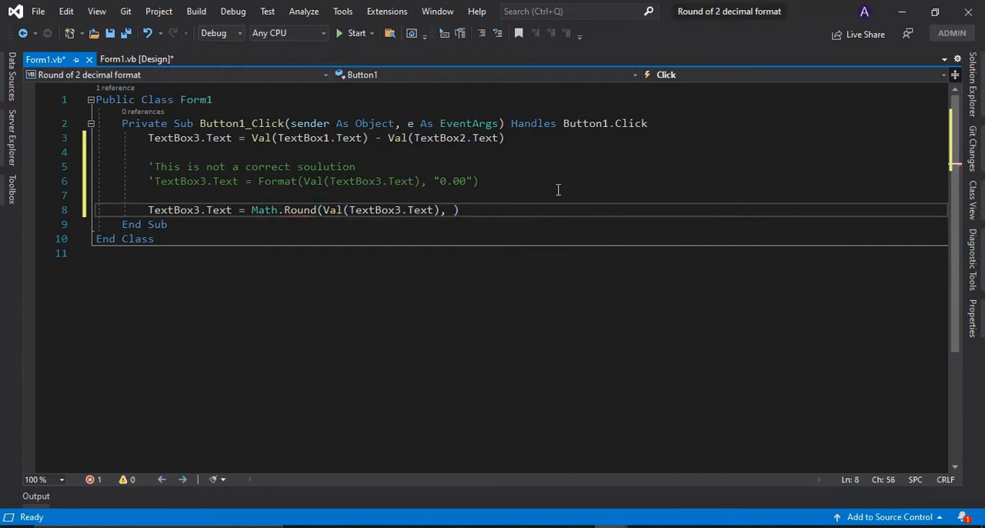
text(2)
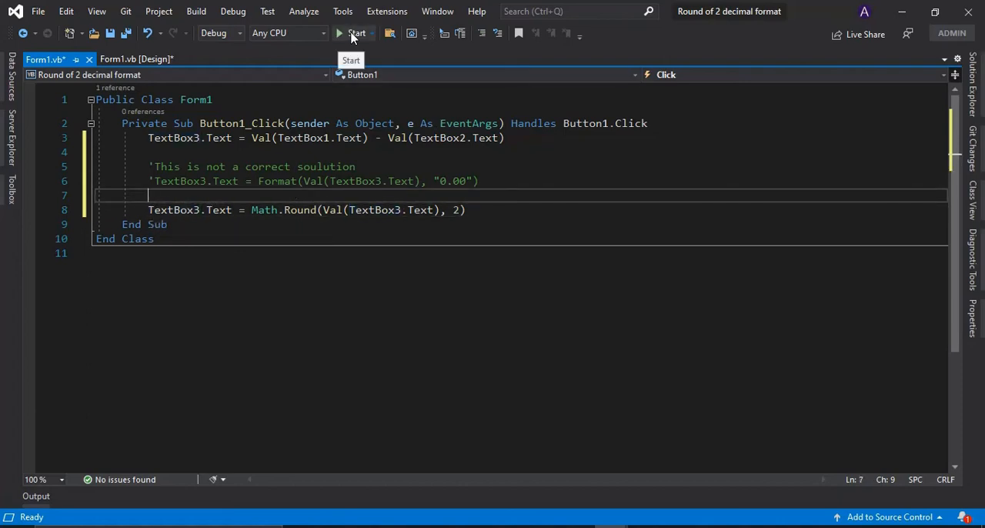
Step: Build the project with Start and launch the subtraction form for testing
click(357, 34)
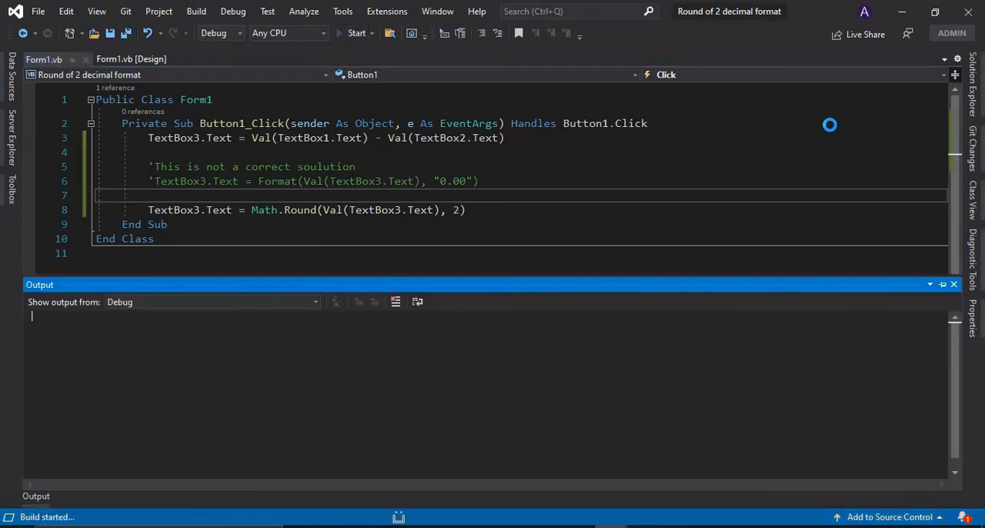
click(357, 32)
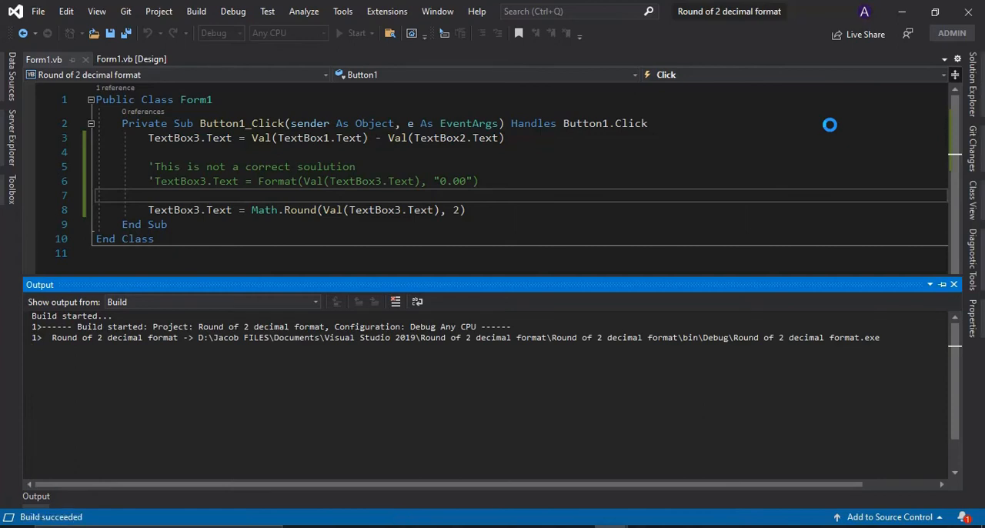
click(955, 283)
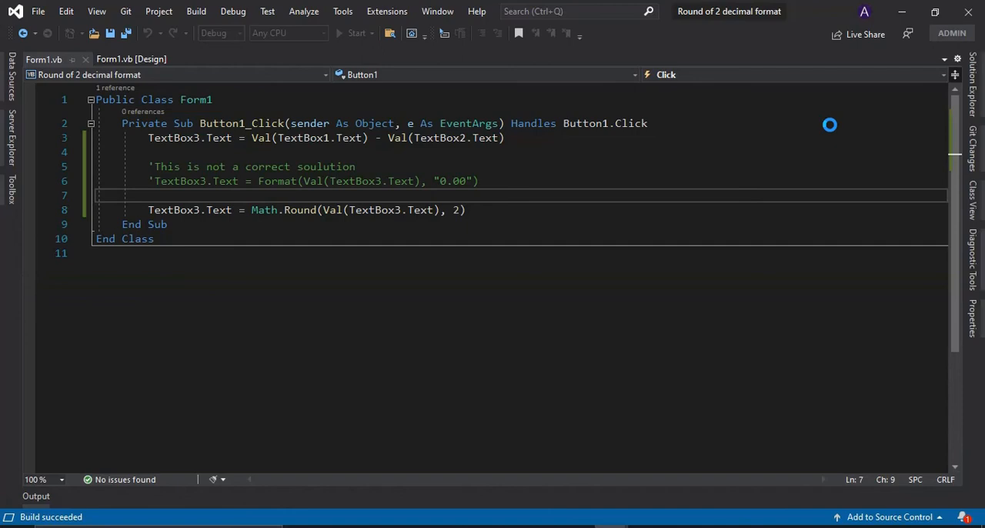
click(354, 33)
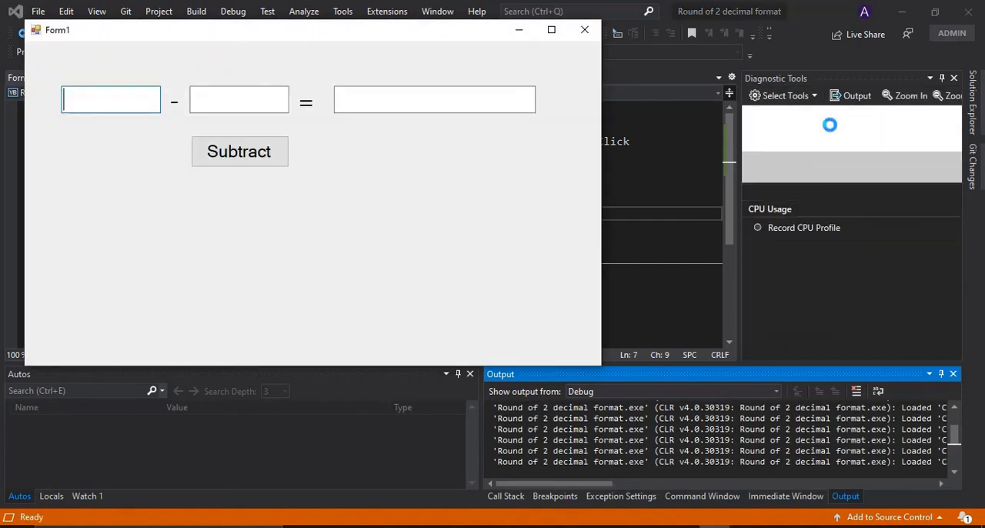
Step: Subtract 490.2 and then 490.15 from 500 on the form, getting 9.8 and 9.85
text(500)
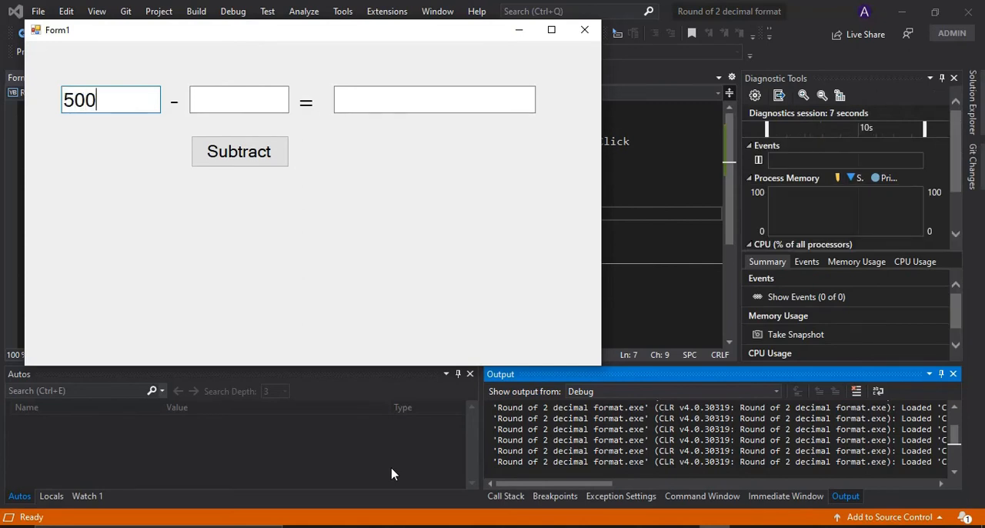
click(238, 98)
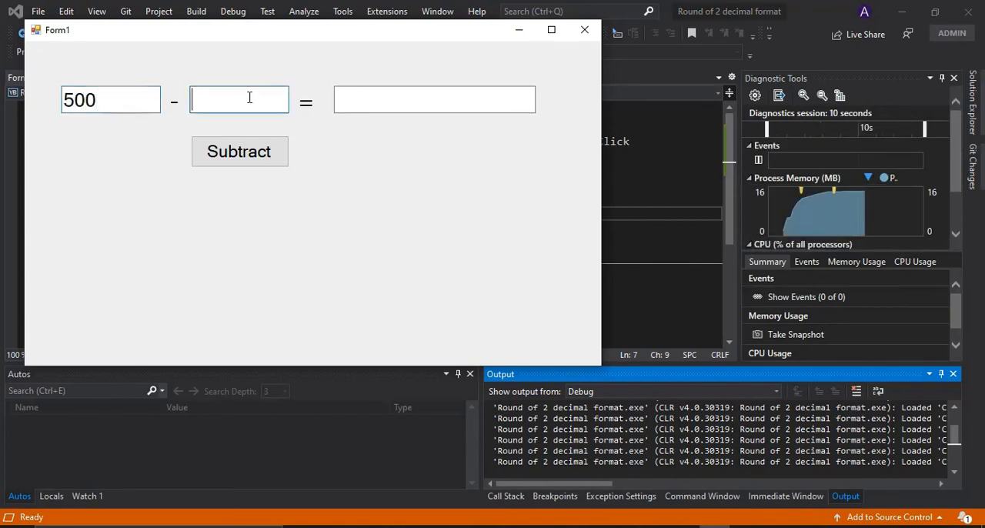
text(490.)
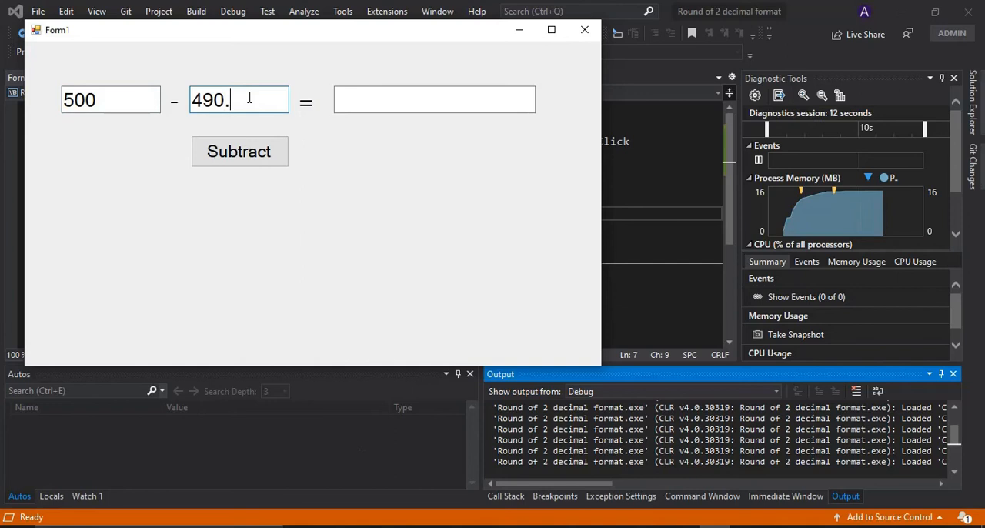
text(2)
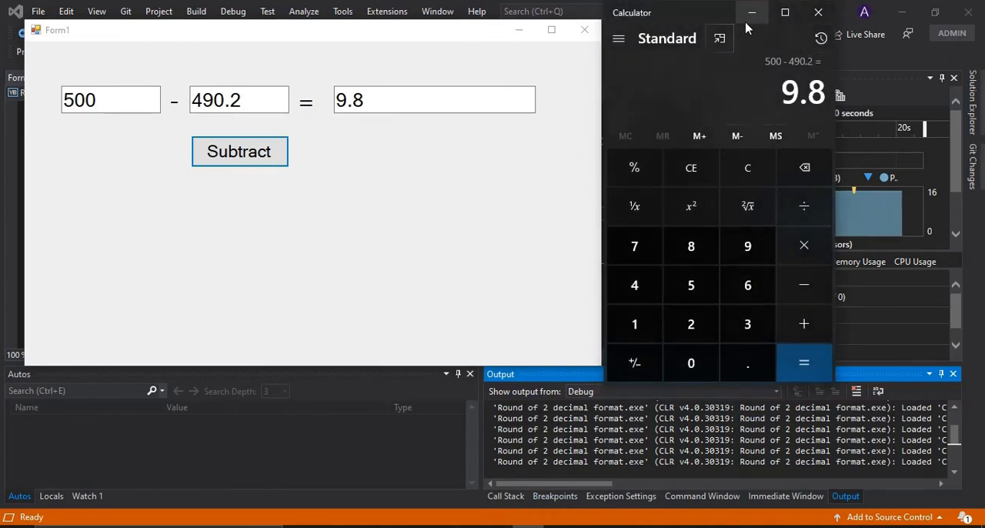
click(238, 100)
text(490.15)
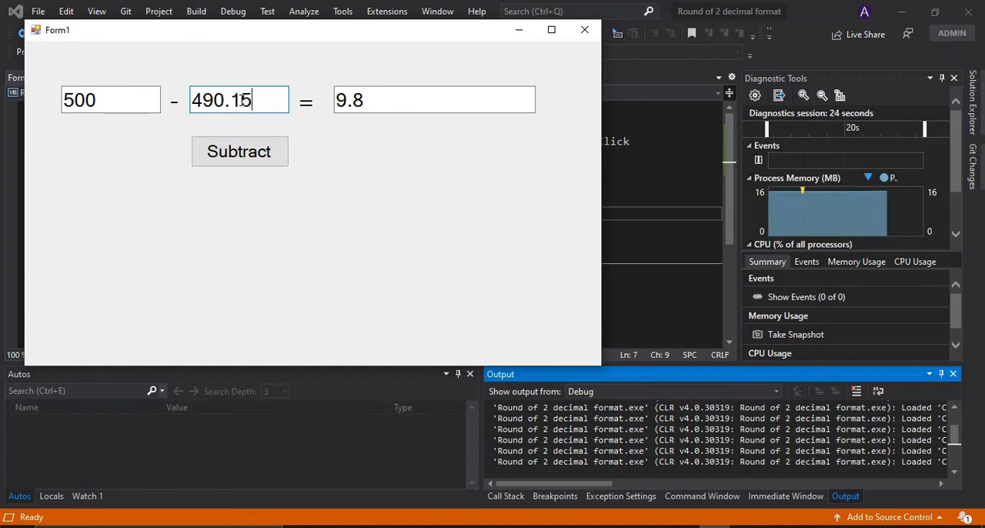
click(239, 151)
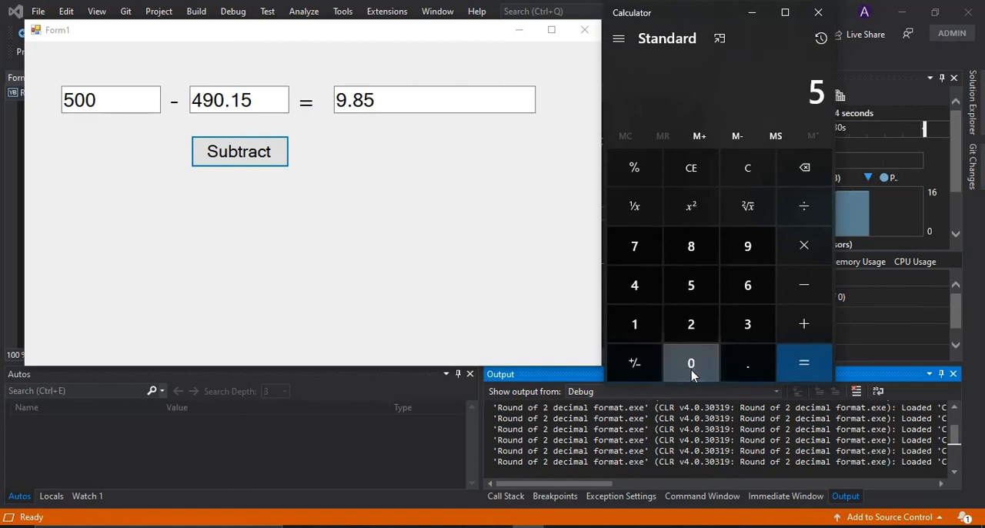
Step: Verify 500 − 490.15 = 9.85 in Calculator
click(689, 363)
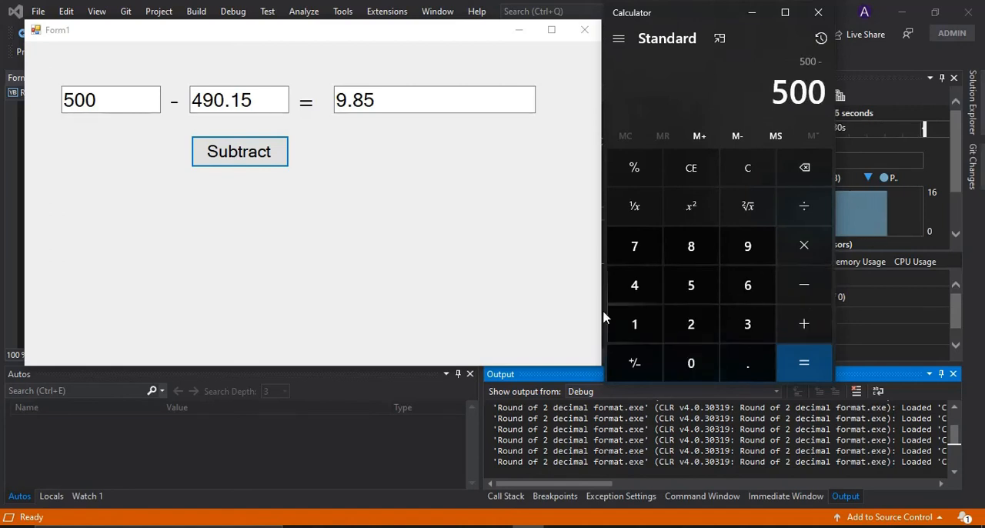
click(749, 363)
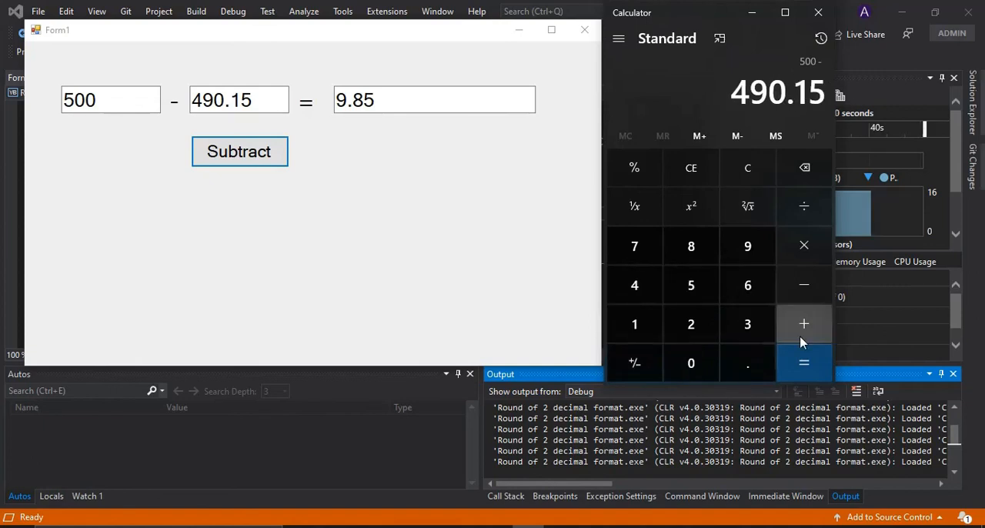
click(804, 363)
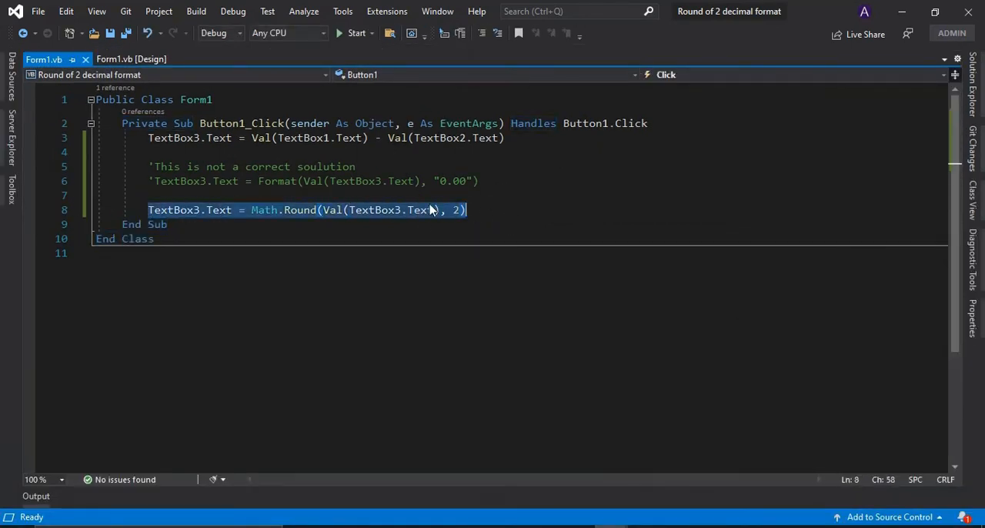
Step: Insert a line above the Math.Round statement and begin a comment starting 'This'
key(Enter)
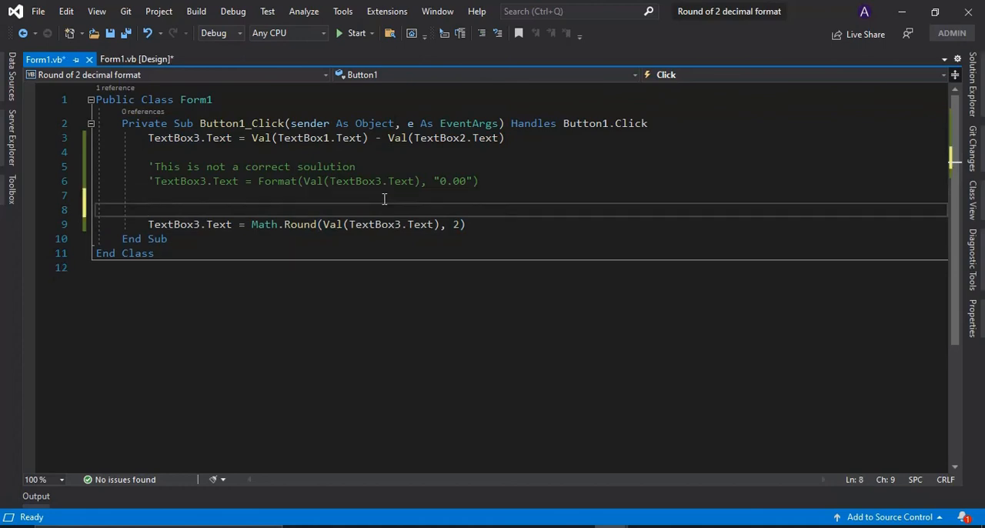
text(.)
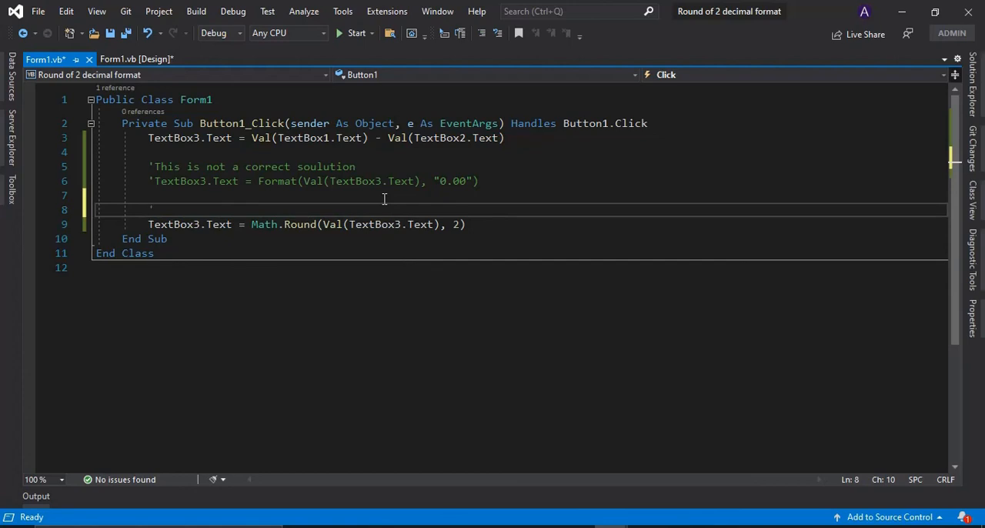
text('This)
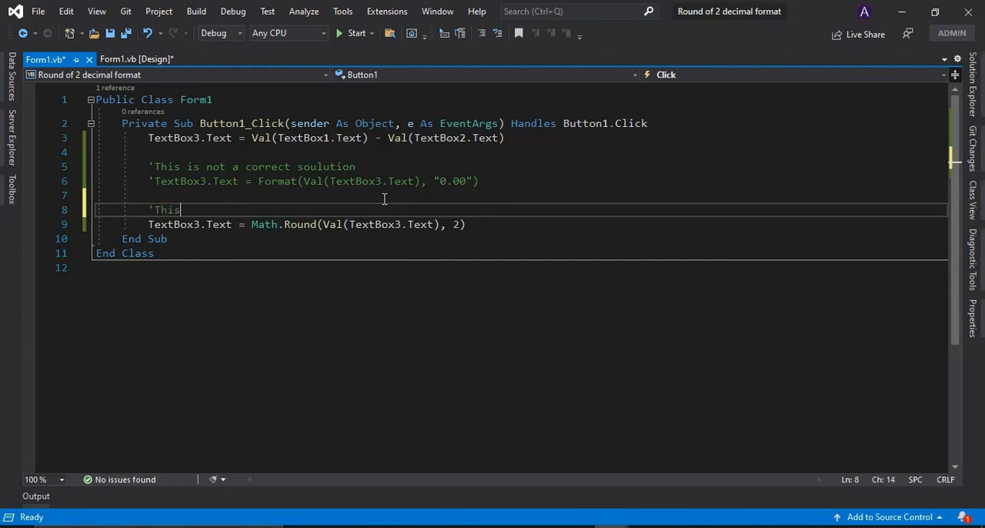